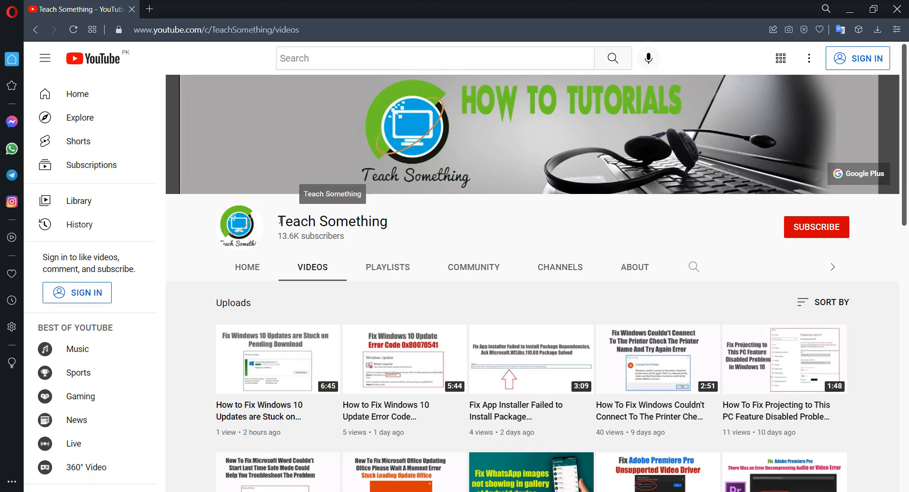
{"action": "mouse_move", "coordinate": [371, 243]}
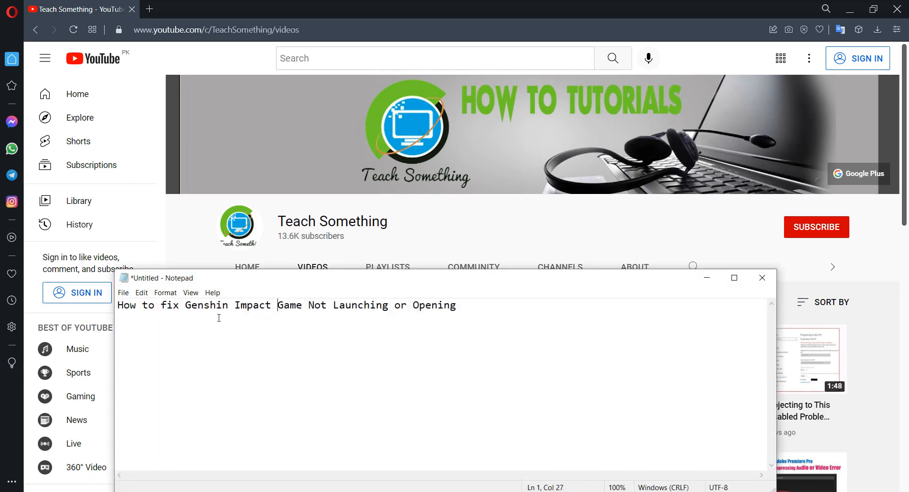
{"action": "mouse_move", "coordinate": [309, 325]}
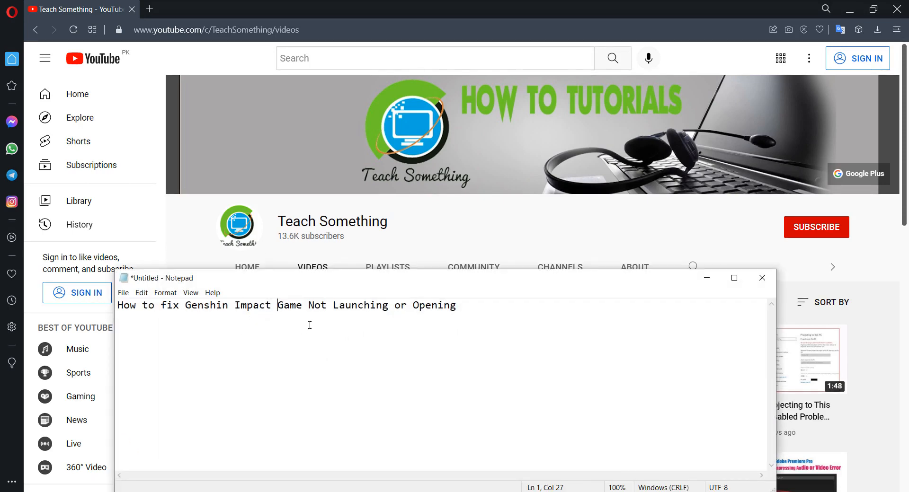
- From Firewall & network protection, unlock the allowed-apps list and begin adding another app
{"action": "key", "text": "ctrl+a"}
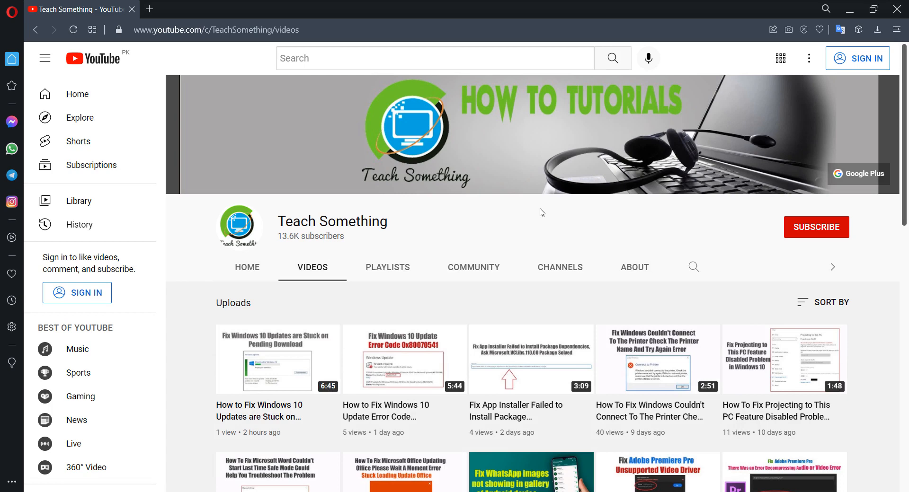
{"action": "mouse_move", "coordinate": [786, 237]}
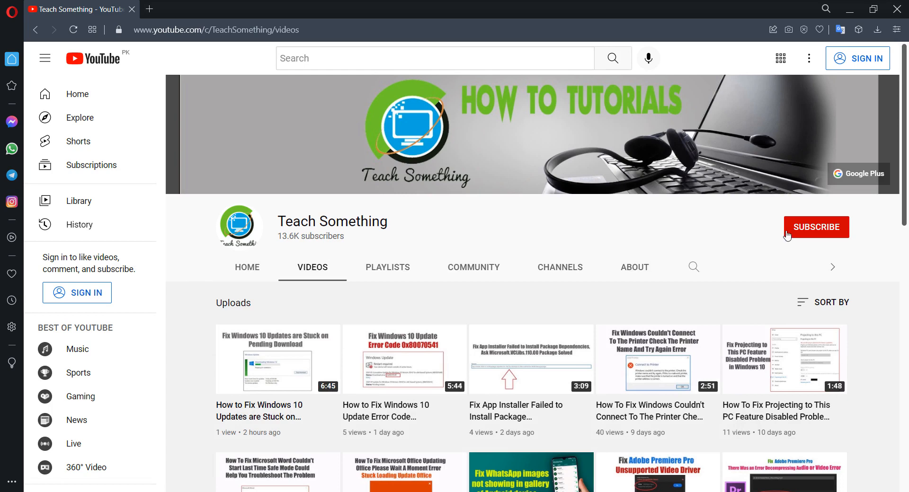
{"action": "mouse_move", "coordinate": [413, 221]}
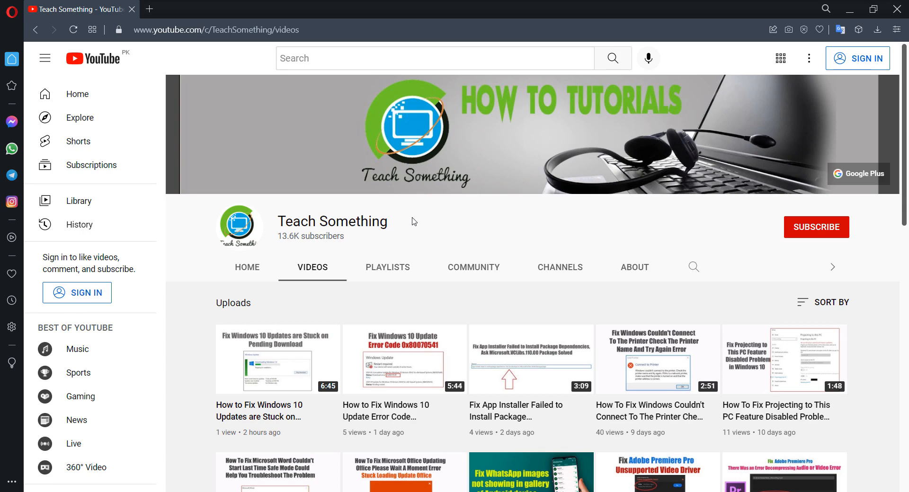
{"action": "mouse_move", "coordinate": [445, 215]}
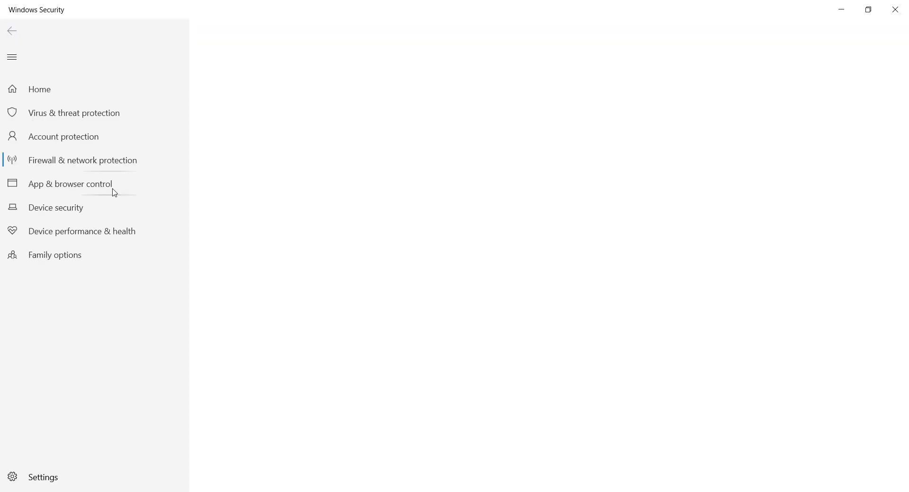
{"action": "left_click", "coordinate": [81, 160]}
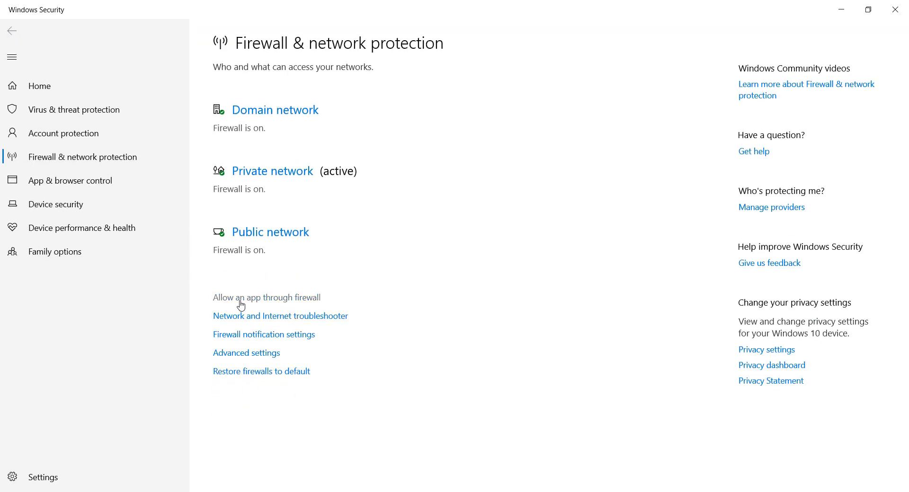
{"action": "mouse_move", "coordinate": [288, 303]}
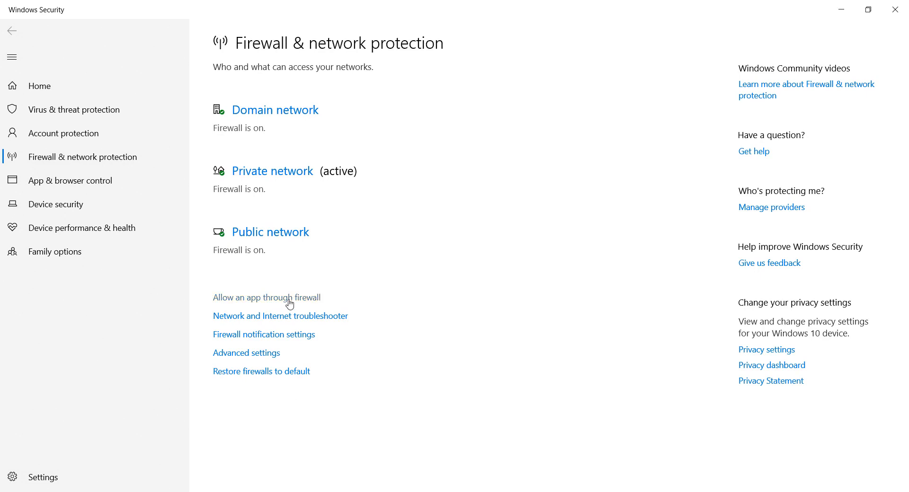
{"action": "left_click", "coordinate": [266, 297]}
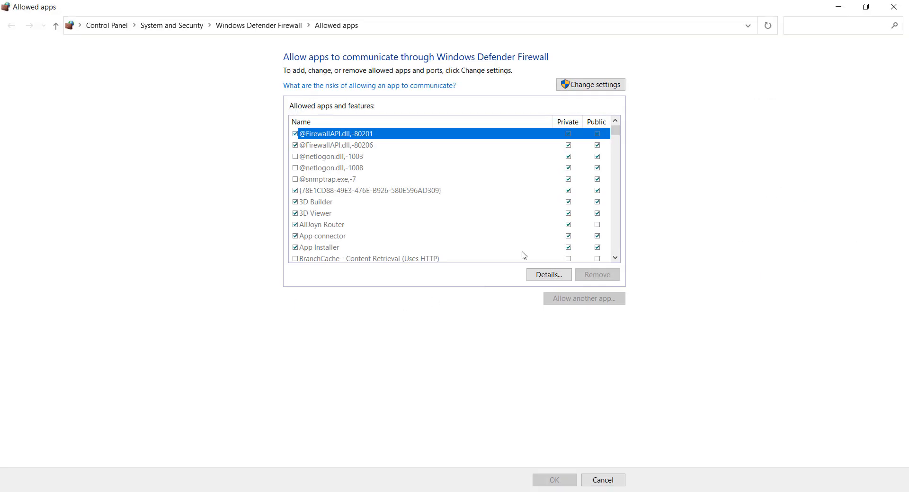
{"action": "left_click", "coordinate": [589, 84]}
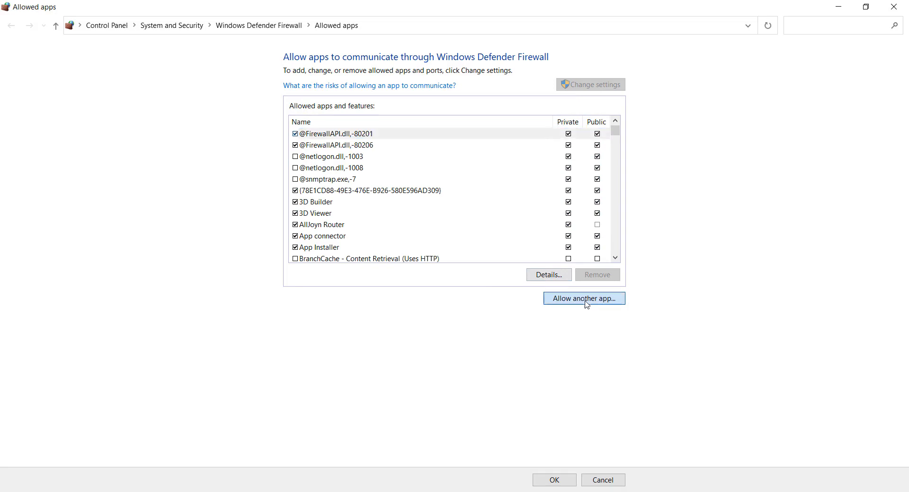
{"action": "left_click", "coordinate": [584, 299]}
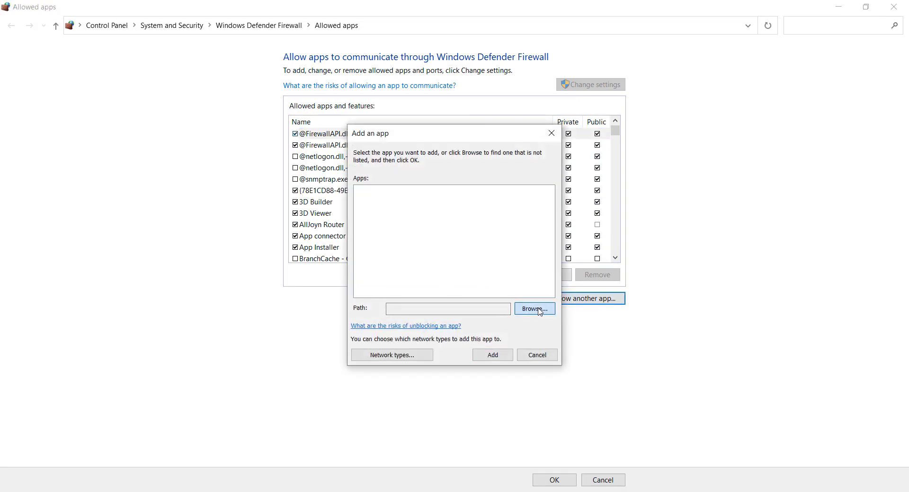
- Pick launcher from C:\Program Files\Genshin Impact as the app to allow
{"action": "left_click", "coordinate": [533, 308]}
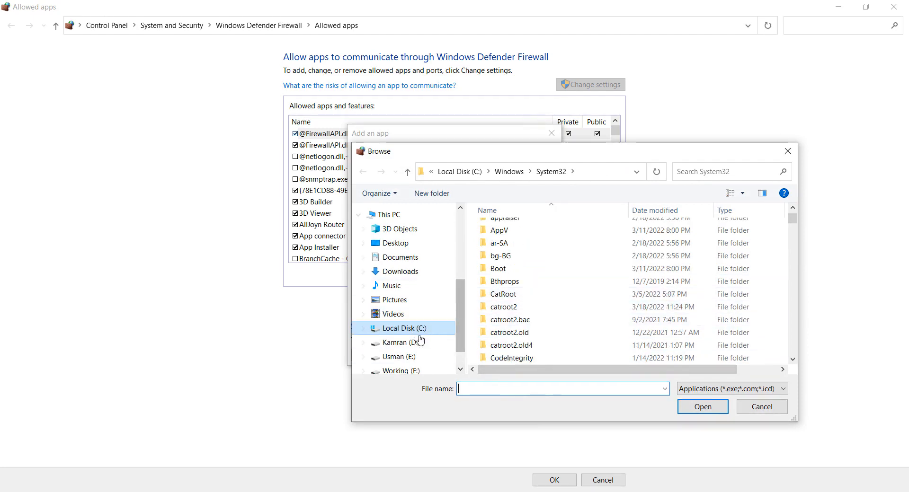
{"action": "left_click", "coordinate": [405, 328]}
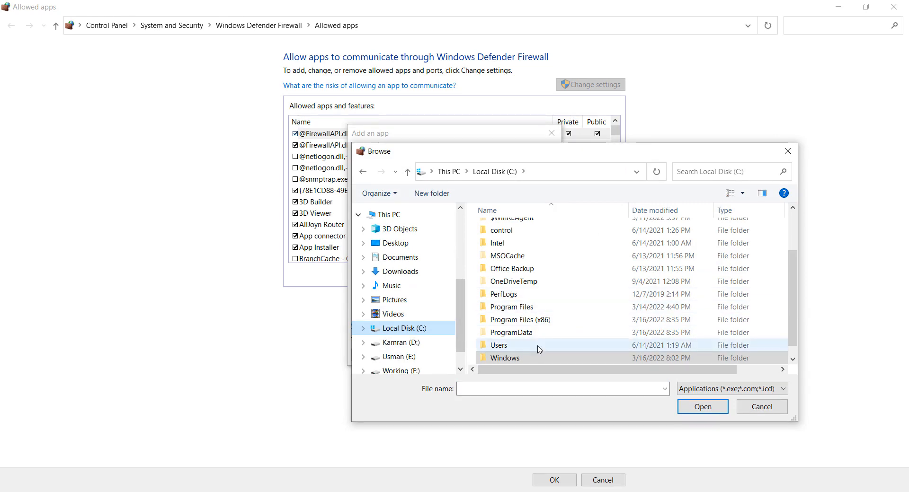
{"action": "double_click", "coordinate": [512, 306]}
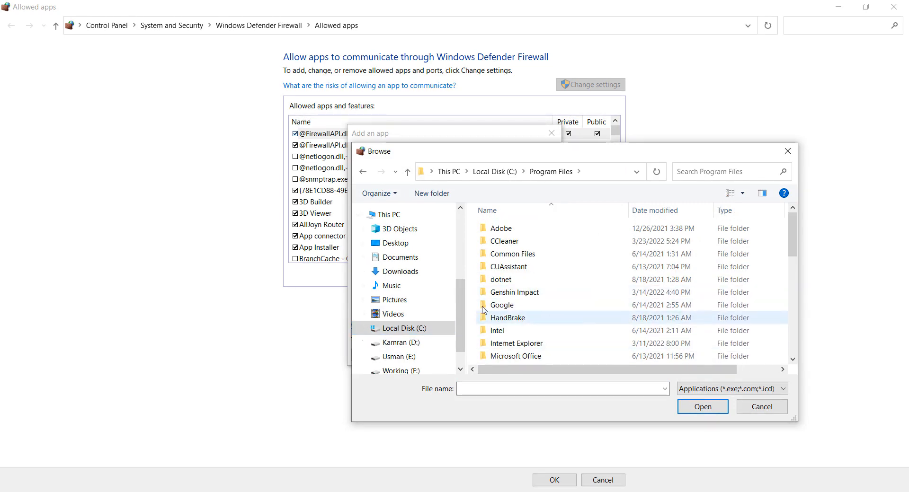
{"action": "left_click", "coordinate": [513, 291]}
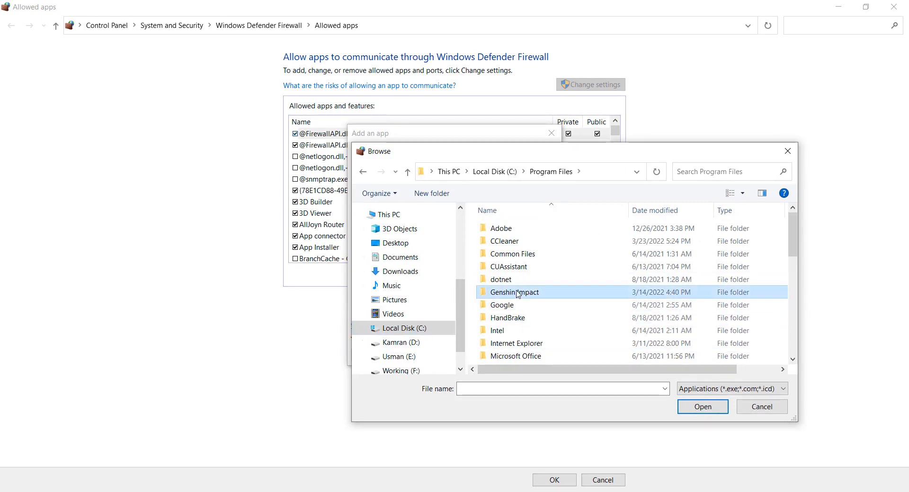
{"action": "double_click", "coordinate": [515, 292]}
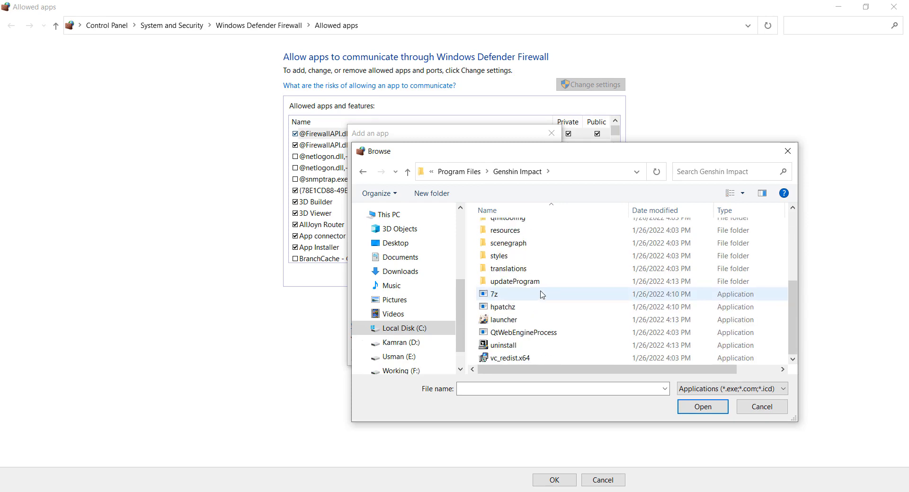
{"action": "left_click", "coordinate": [504, 320]}
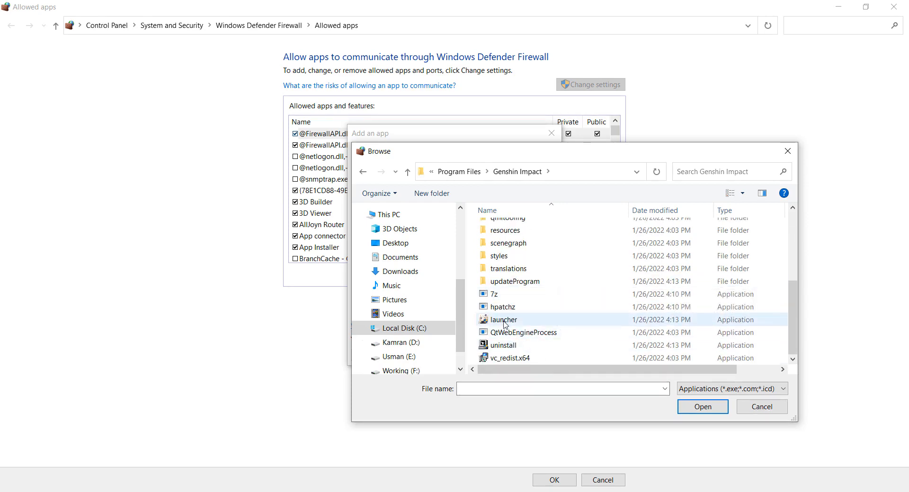
{"action": "left_click", "coordinate": [702, 406]}
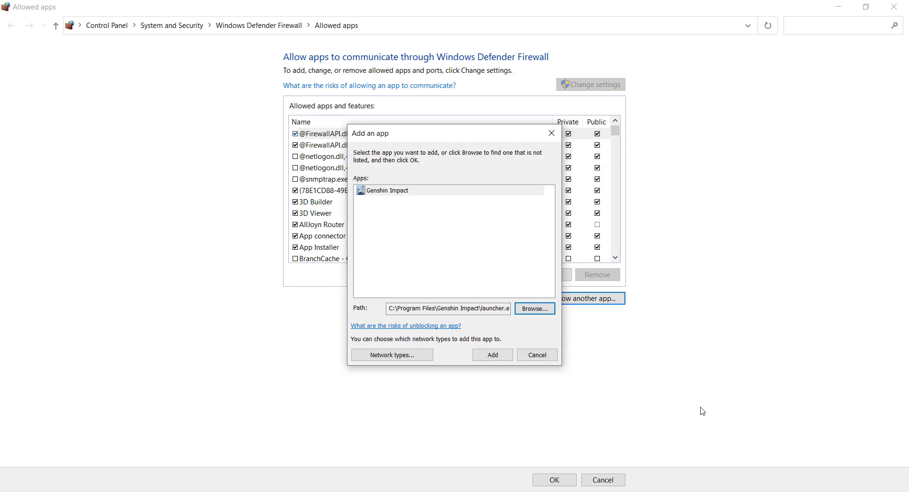
- Add Genshin Impact to the allowed apps list, enabled for private networks
{"action": "left_click", "coordinate": [491, 355]}
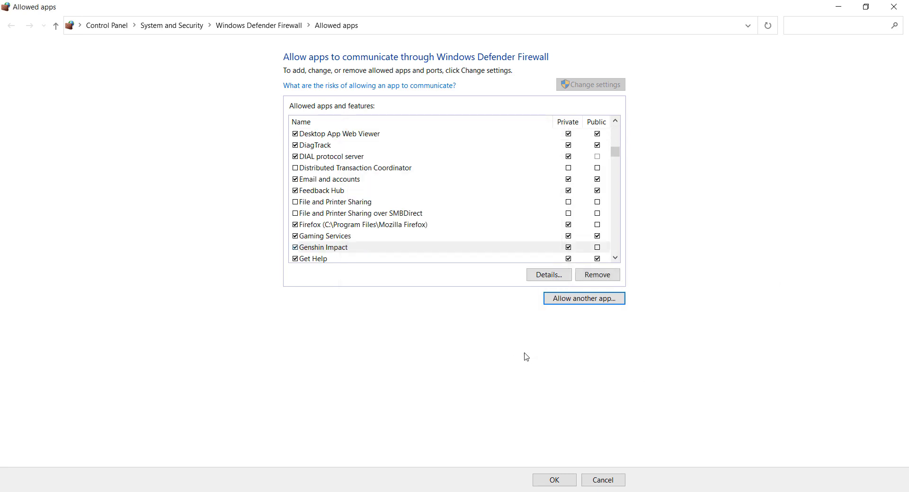
{"action": "mouse_move", "coordinate": [594, 329]}
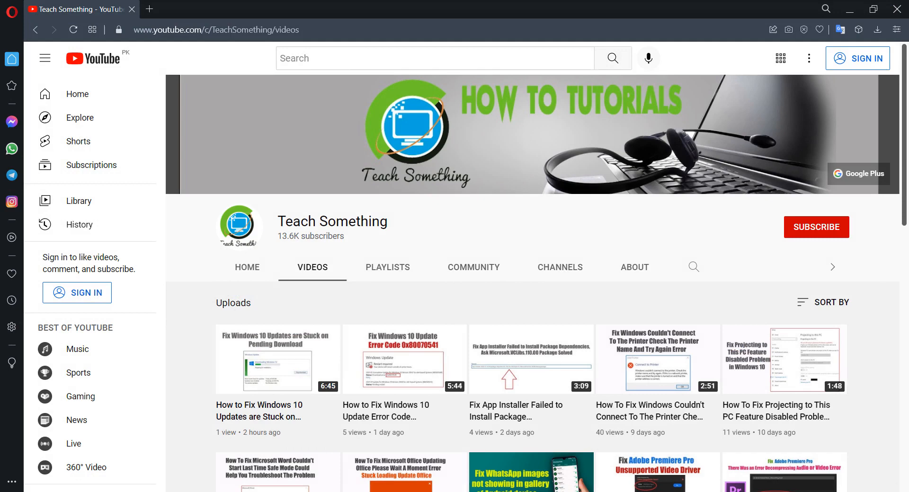
- Run %Temp% from the Run dialog to open the Temp folder
{"action": "left_click", "coordinate": [76, 482]}
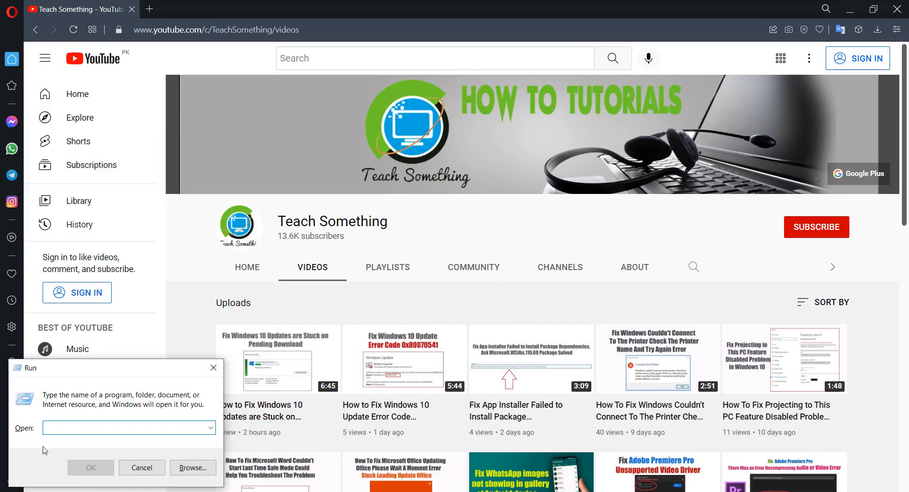
{"action": "mouse_move", "coordinate": [56, 459]}
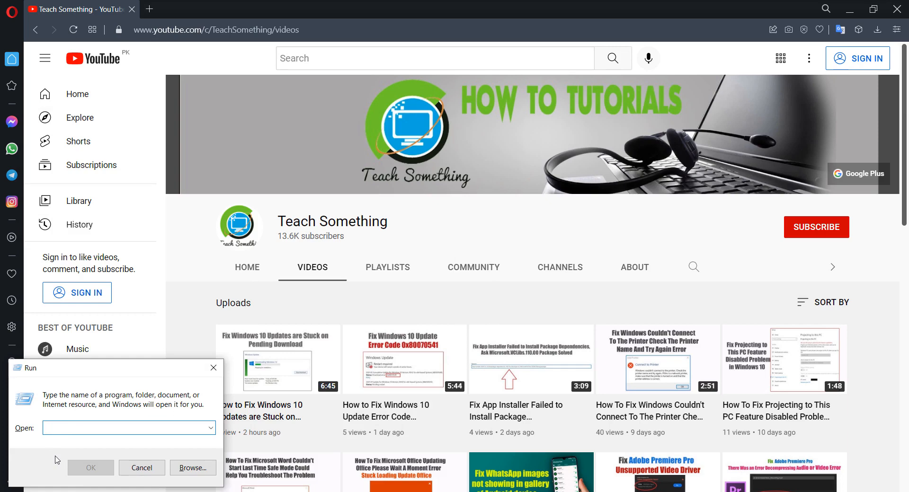
{"action": "type", "text": "%"}
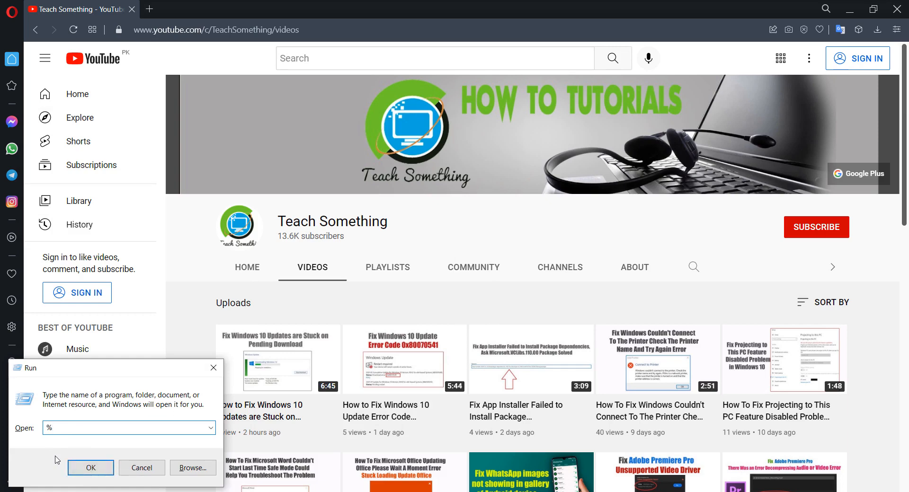
{"action": "type", "text": "Temp"}
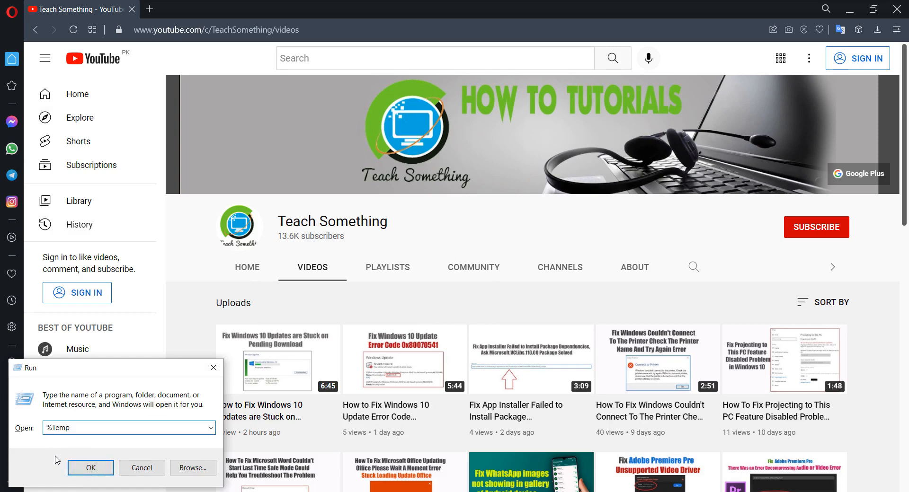
{"action": "left_click", "coordinate": [90, 468]}
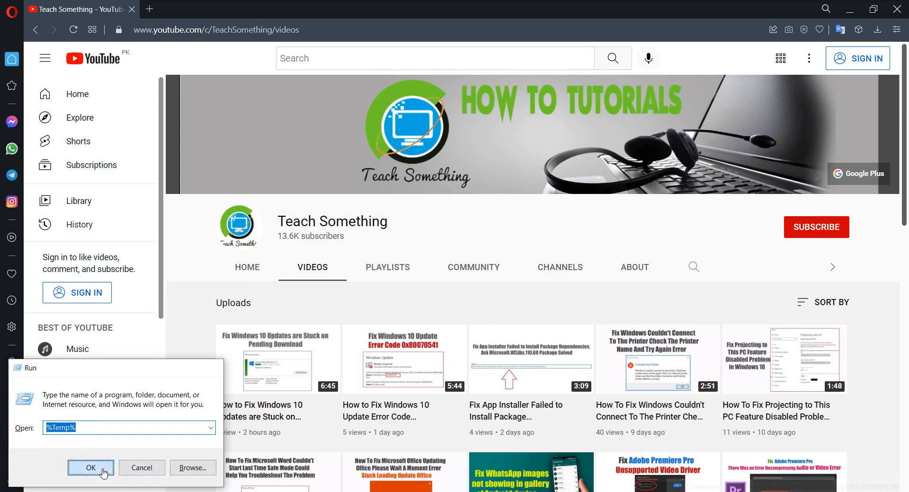
{"action": "left_click", "coordinate": [90, 468]}
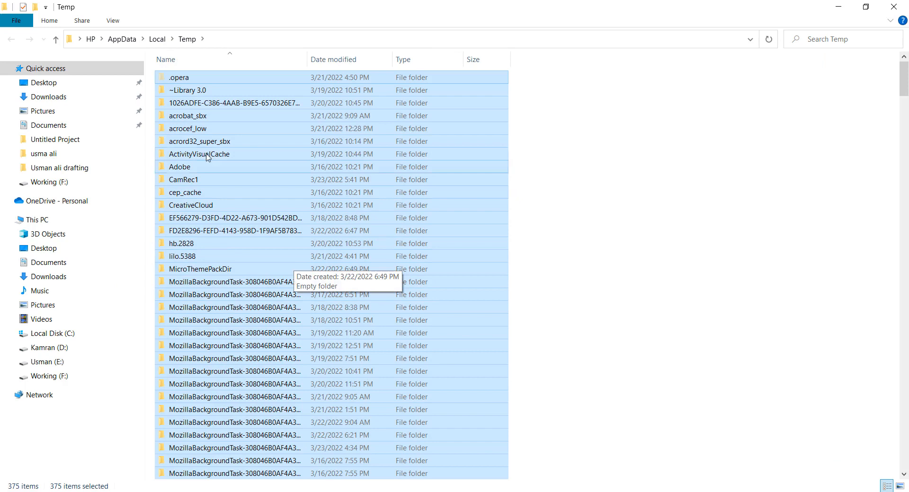
- Delete the selected Temp items, skipping the 17 files still in use
{"action": "right_click", "coordinate": [191, 205]}
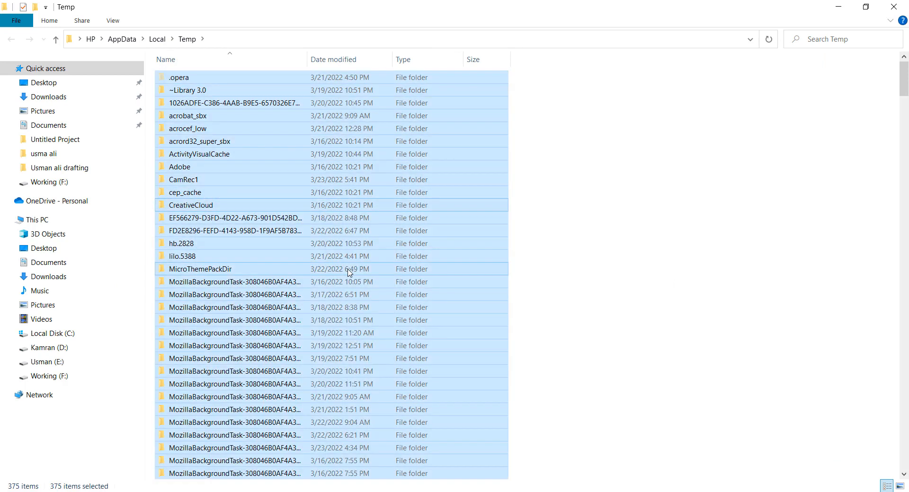
{"action": "mouse_move", "coordinate": [243, 272]}
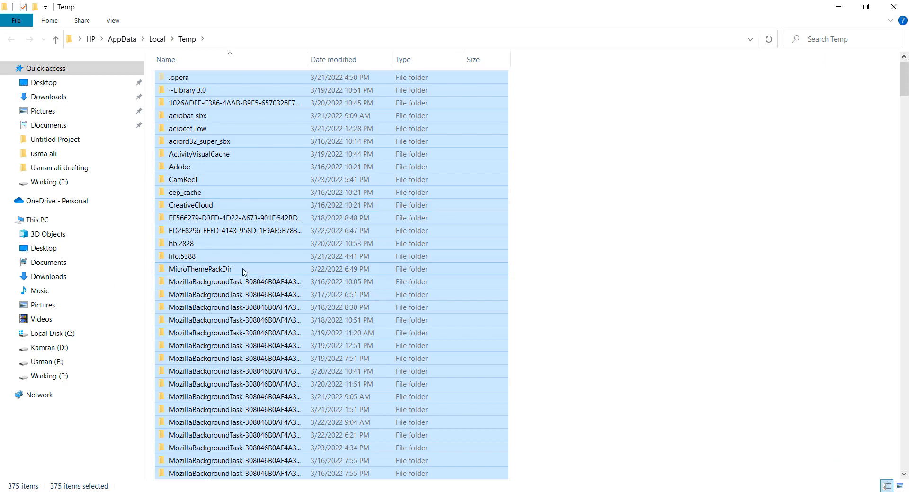
{"action": "left_click", "coordinate": [464, 295]}
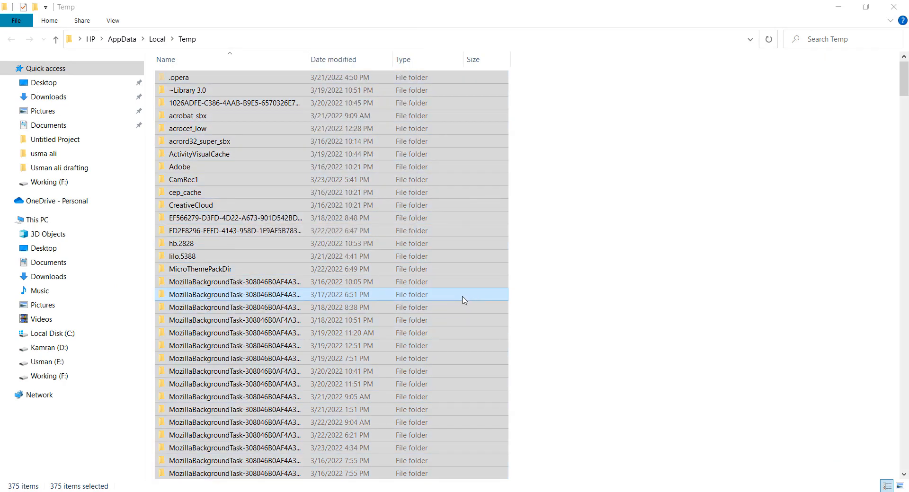
{"action": "key", "text": "Delete"}
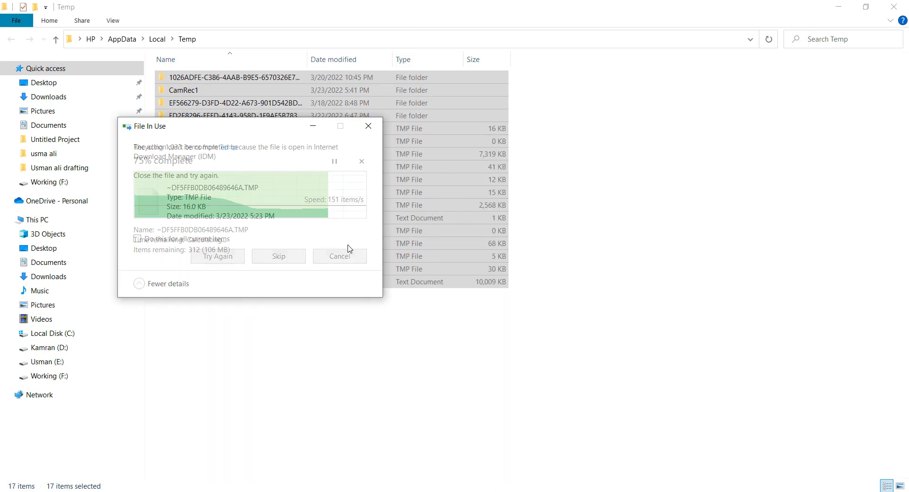
{"action": "left_click", "coordinate": [338, 256]}
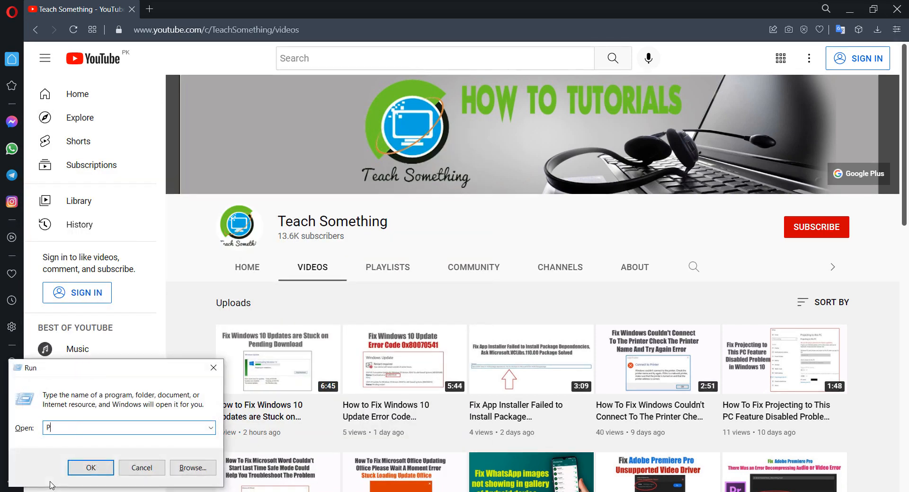
- Run Prefetch, grant access to the folder, and select all its files
{"action": "type", "text": "ref"}
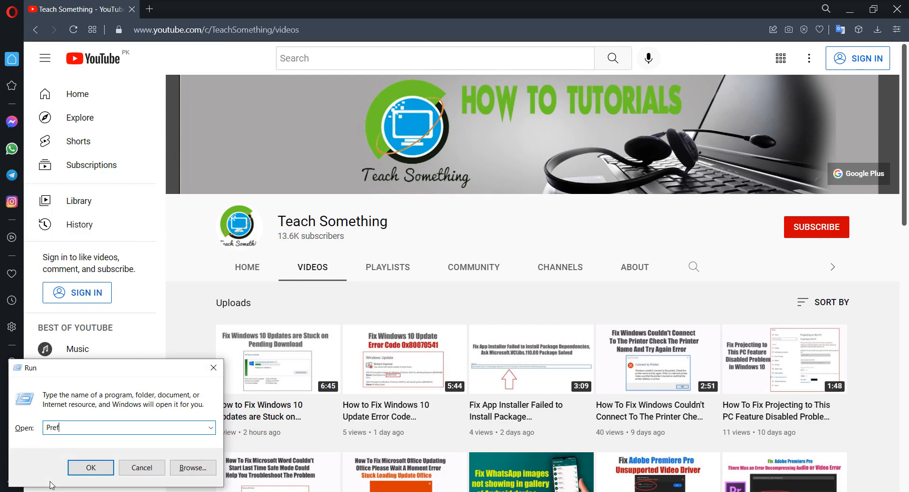
{"action": "type", "text": "etch"}
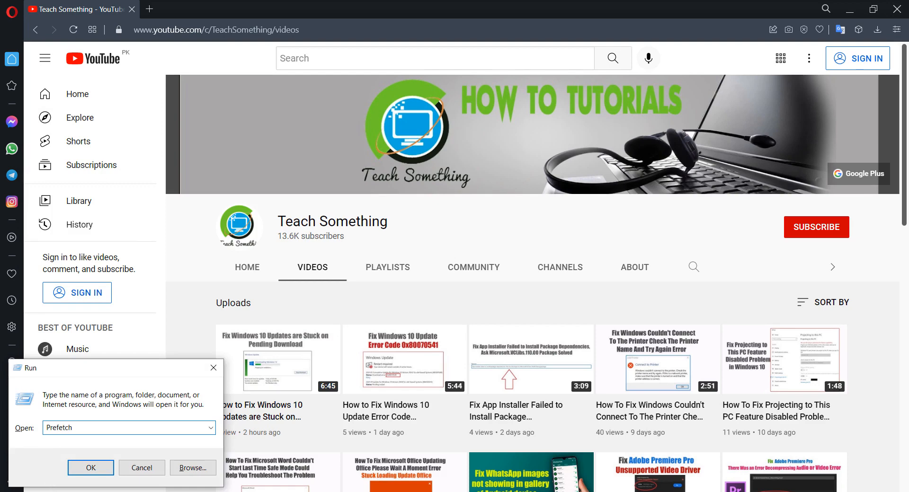
{"action": "left_click", "coordinate": [90, 468]}
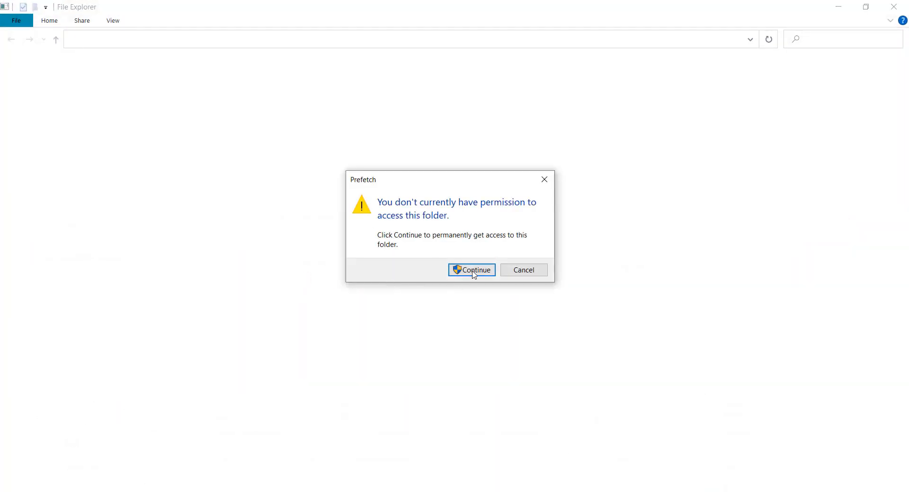
{"action": "left_click", "coordinate": [470, 270]}
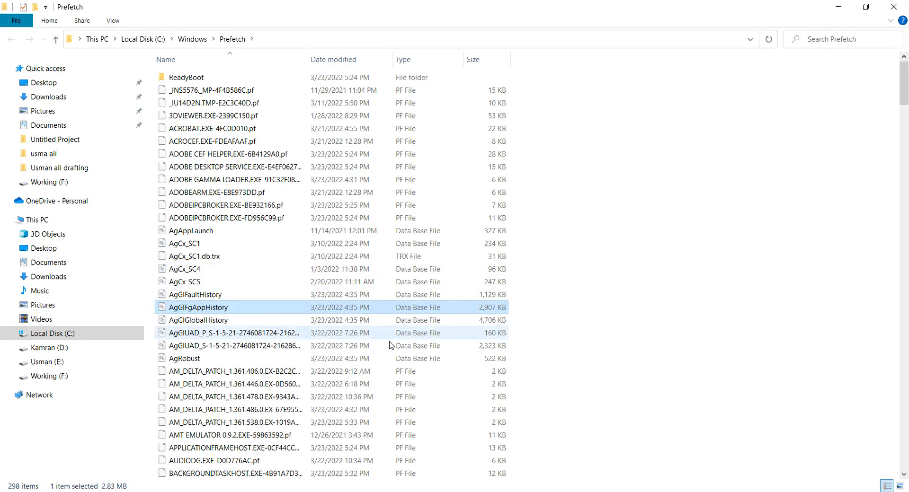
{"action": "key", "text": "ctrl+a"}
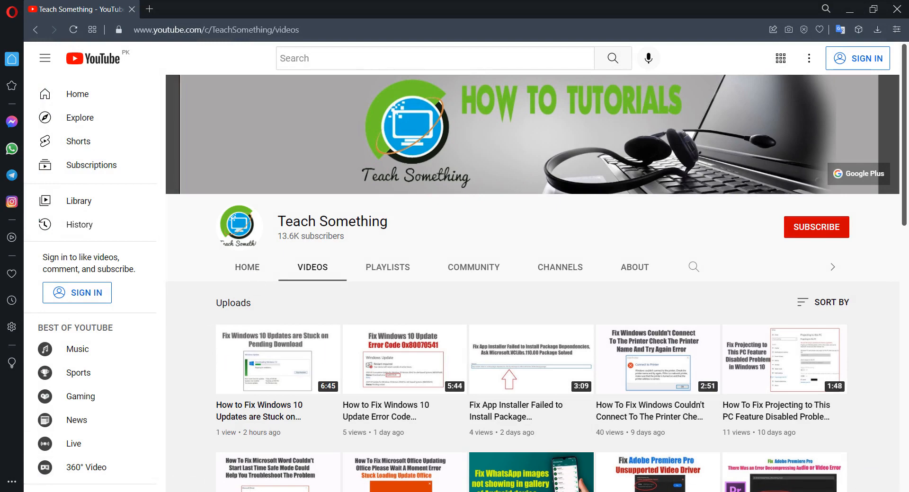
- Bring up the Start menu power options: Sleep, Shut down, Restart
{"action": "left_click", "coordinate": [8, 486]}
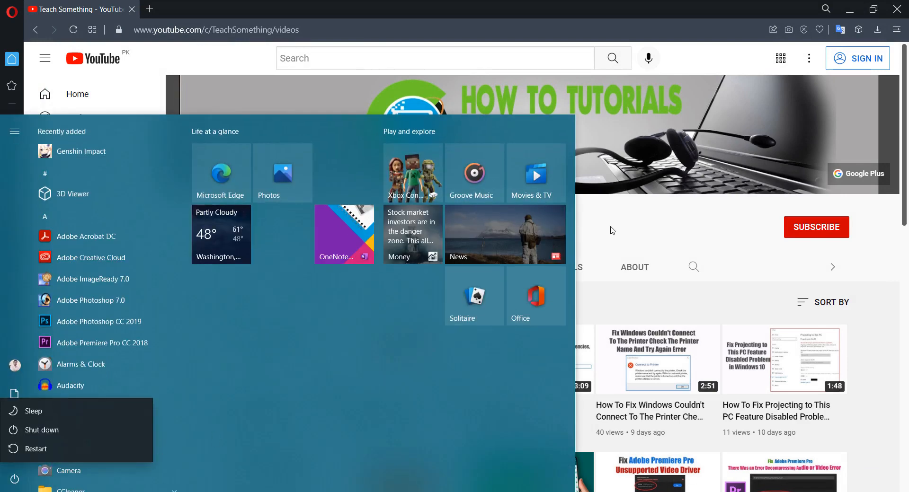
{"action": "left_click", "coordinate": [619, 226]}
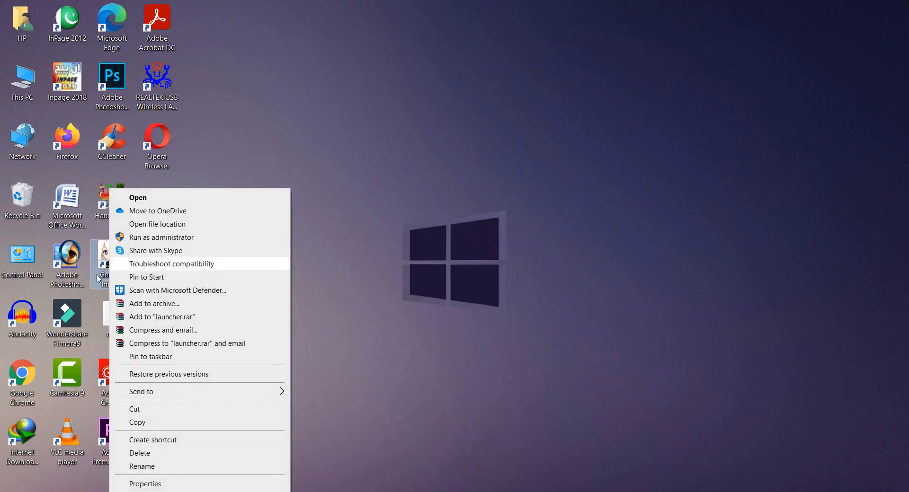
{"action": "mouse_move", "coordinate": [124, 322]}
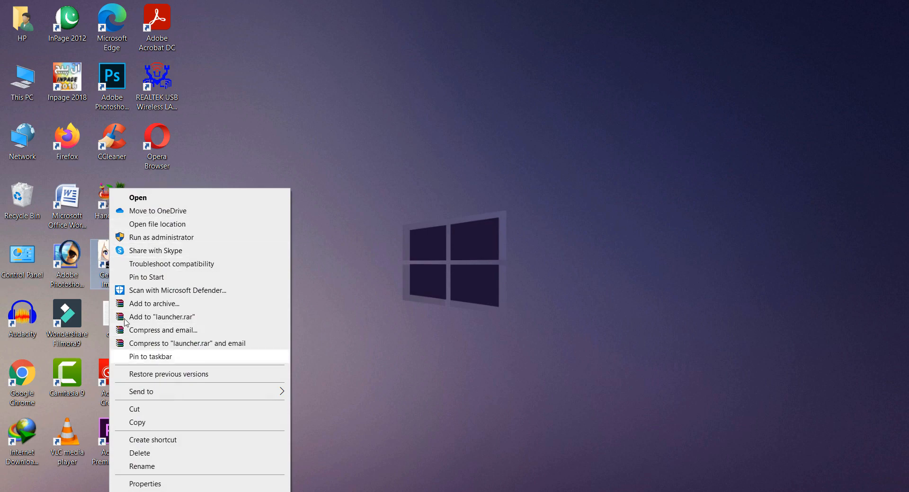
- Reach the Genshin Impact install folder via the shortcut and show launcher's properties
{"action": "left_click", "coordinate": [145, 484]}
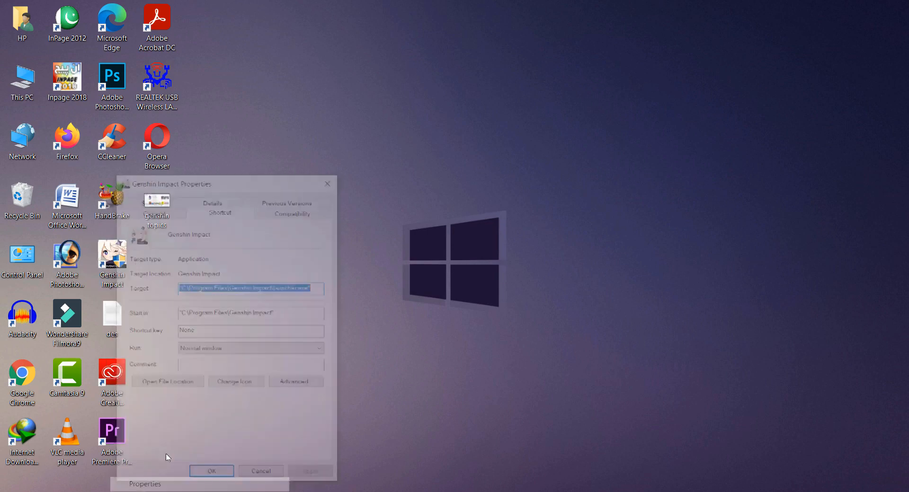
{"action": "left_click", "coordinate": [168, 381]}
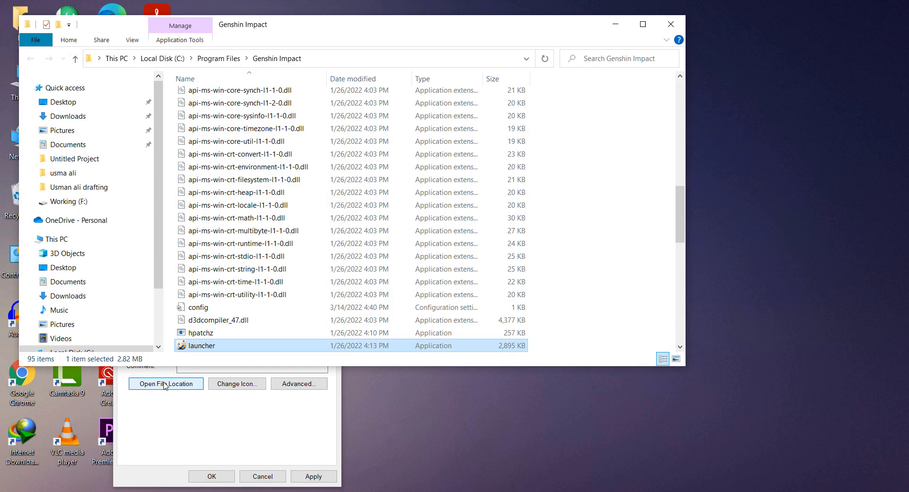
{"action": "left_click", "coordinate": [165, 384]}
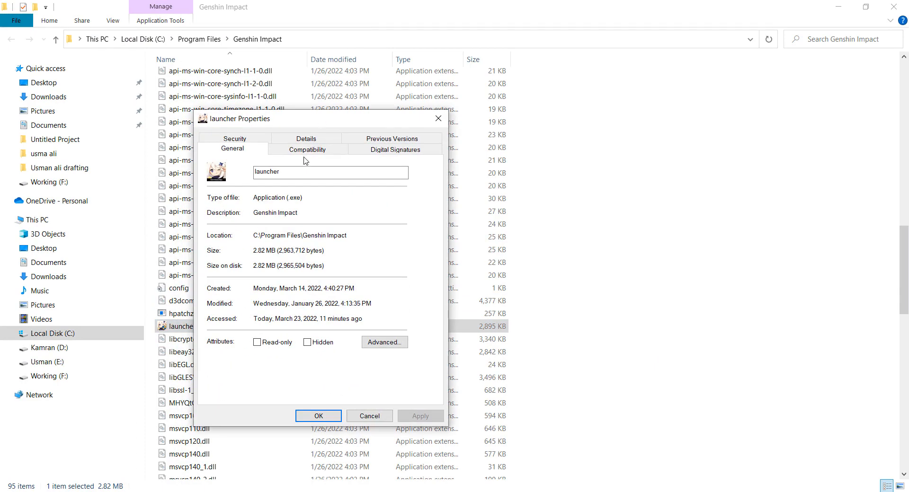
- Tick Disable fullscreen optimizations on launcher's Compatibility tab and confirm with OK
{"action": "left_click", "coordinate": [307, 149]}
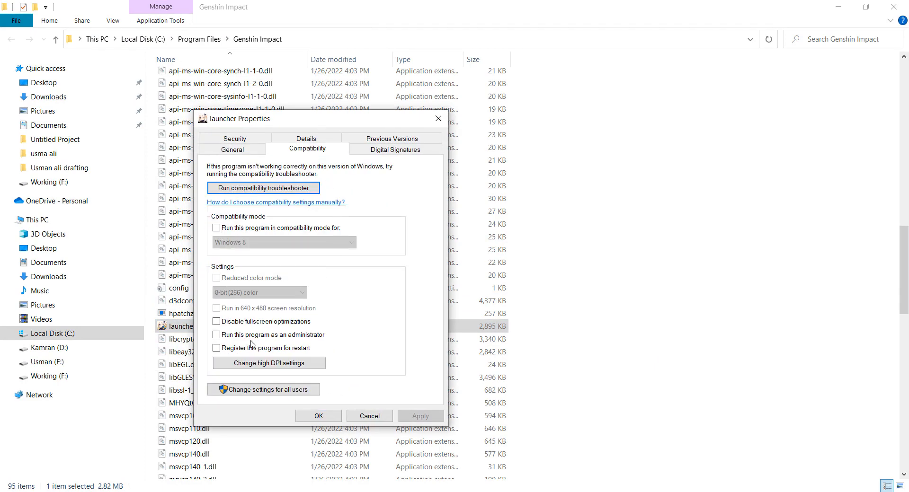
{"action": "mouse_move", "coordinate": [311, 330]}
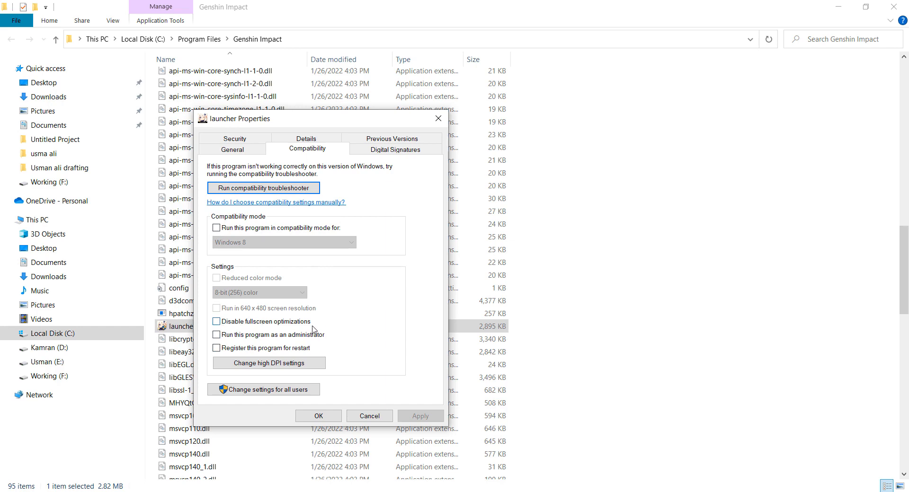
{"action": "left_click", "coordinate": [216, 321]}
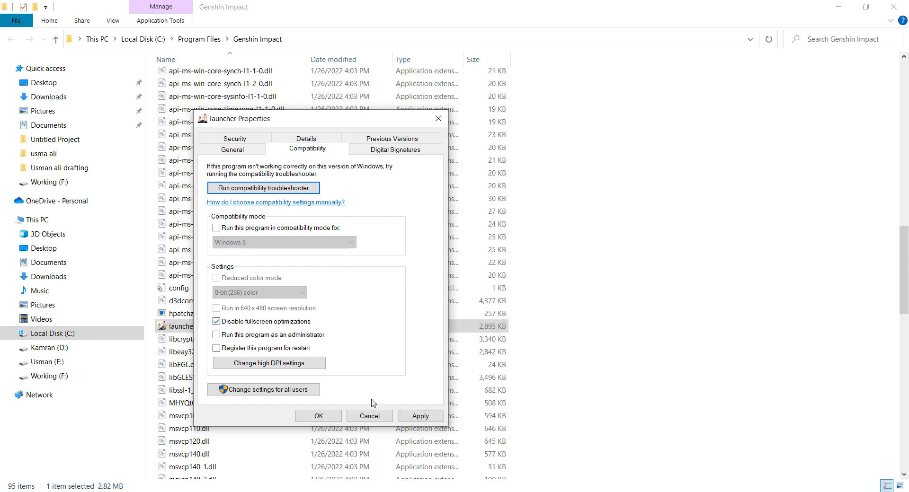
{"action": "mouse_move", "coordinate": [318, 415]}
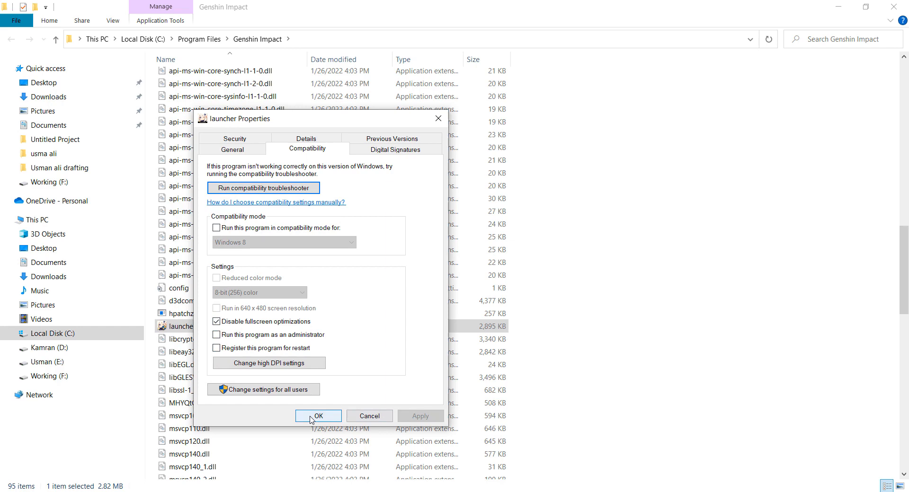
{"action": "left_click", "coordinate": [318, 415]}
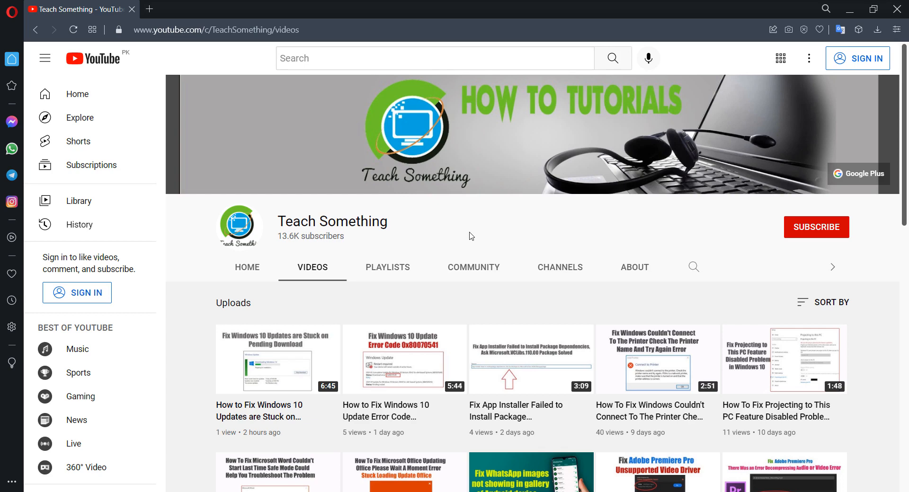
{"action": "left_click", "coordinate": [12, 480]}
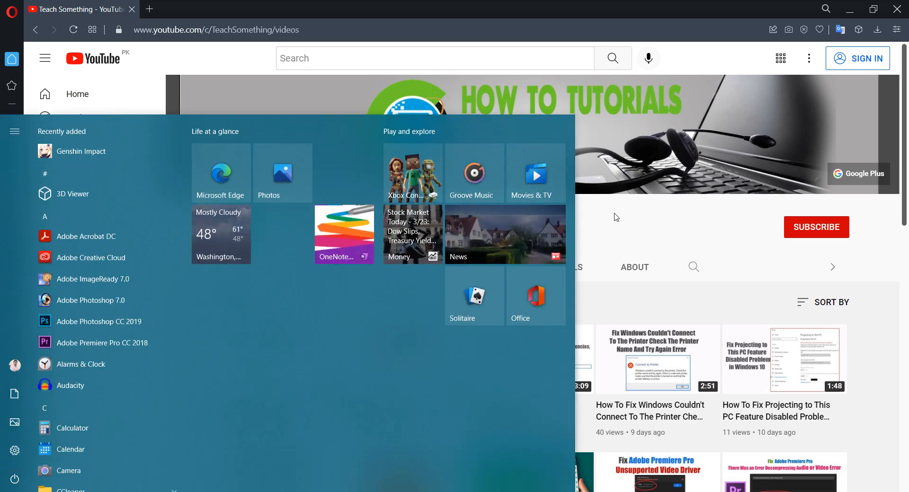
{"action": "left_click", "coordinate": [565, 231]}
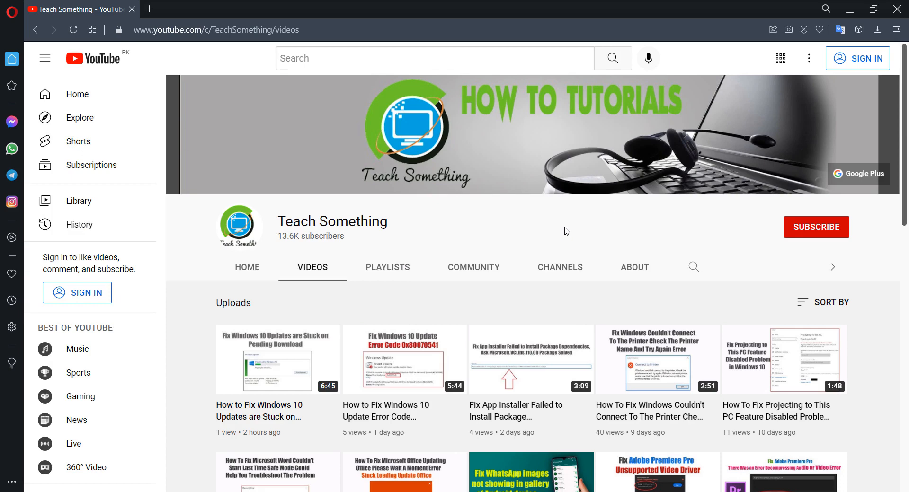
{"action": "mouse_move", "coordinate": [823, 234]}
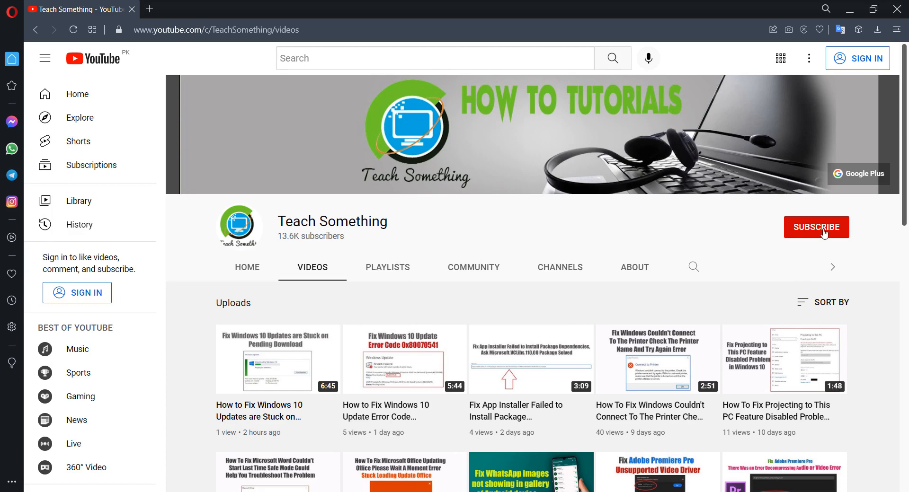